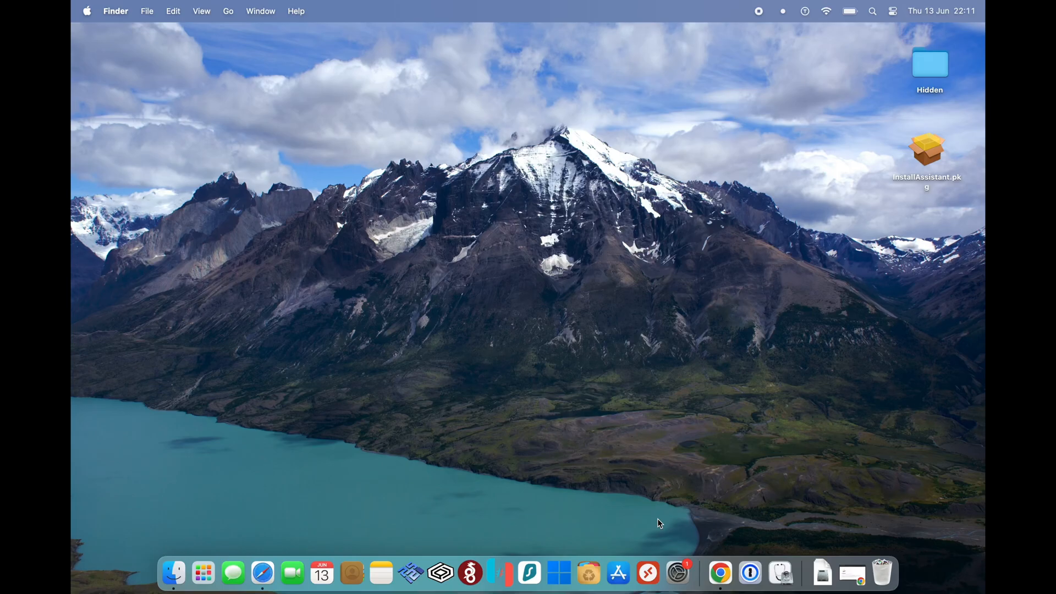
pyautogui.moveTo(641, 396)
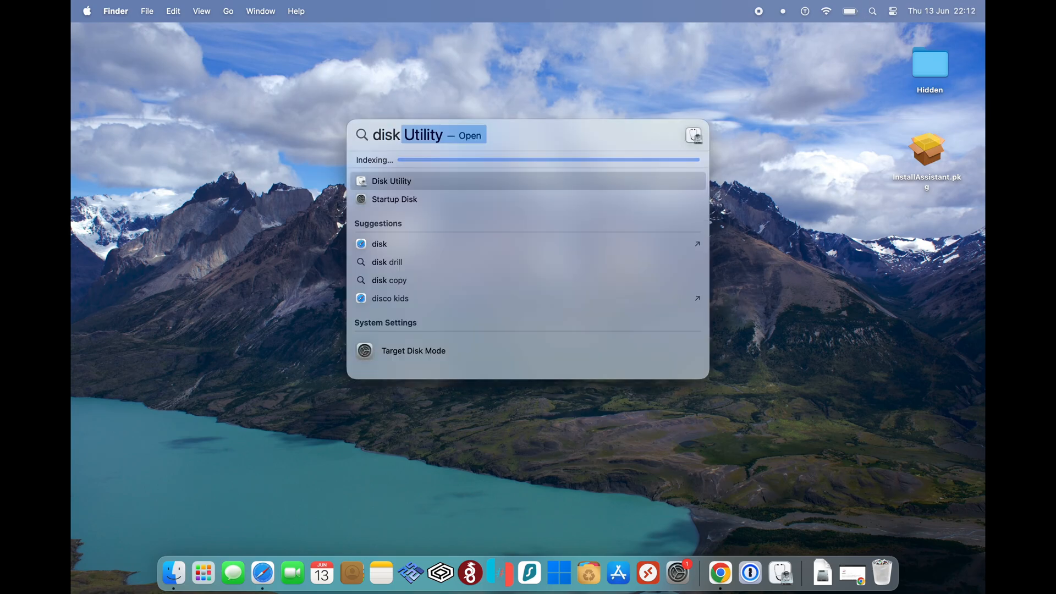
# - Erase the 'macOS external' drive as APFS under the same name and quit Disk Utility
pyautogui.click(391, 181)
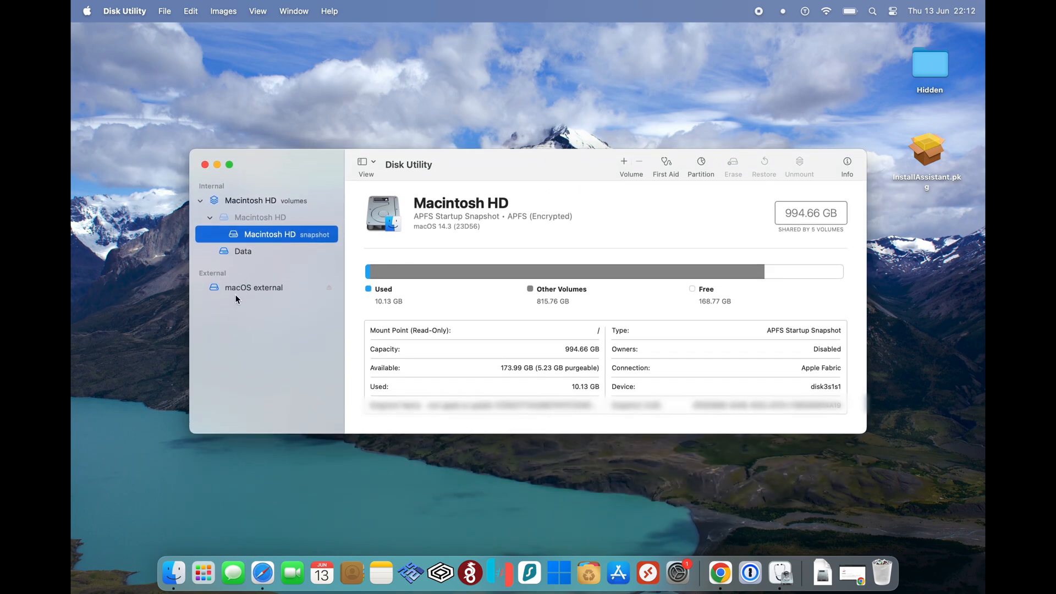
pyautogui.click(253, 287)
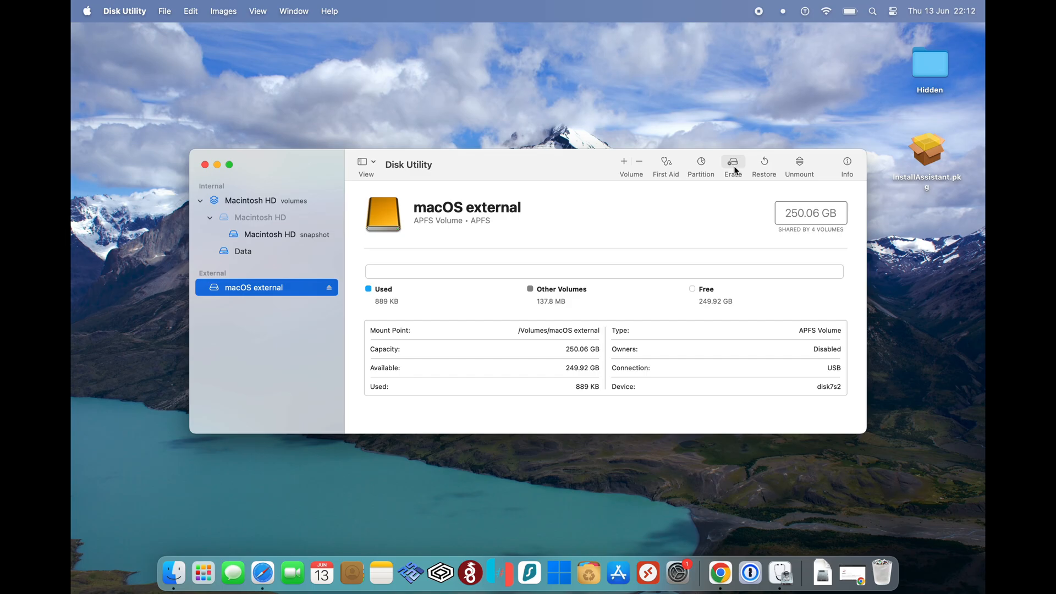
pyautogui.click(733, 164)
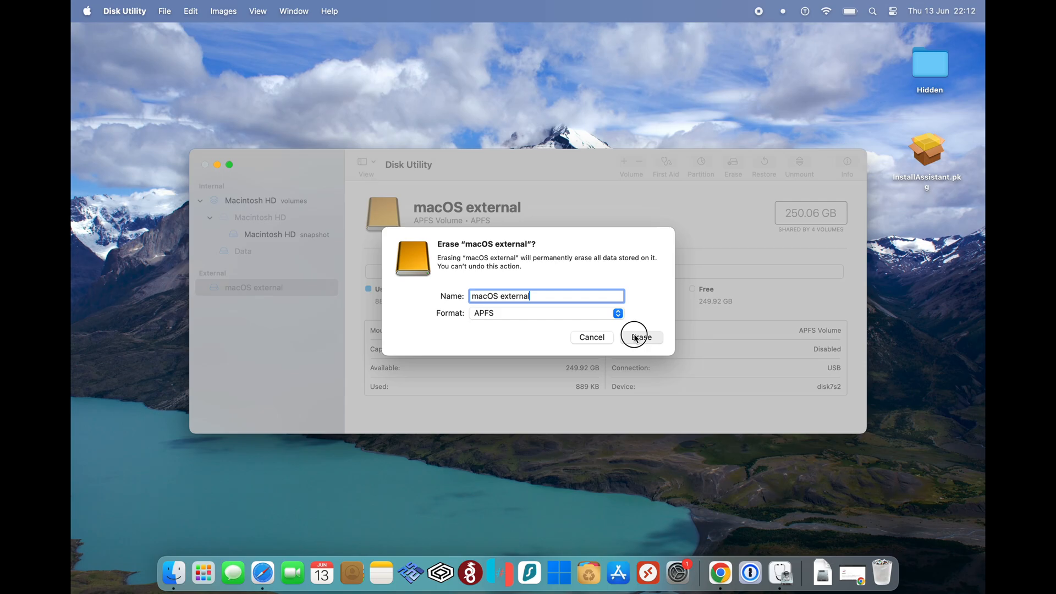
pyautogui.click(640, 337)
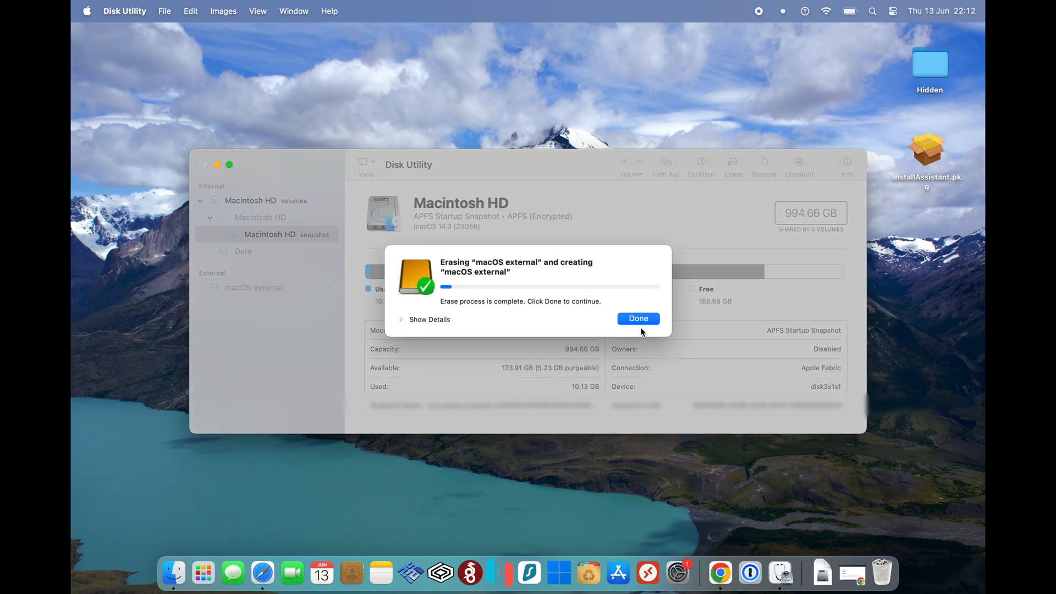
pyautogui.click(637, 318)
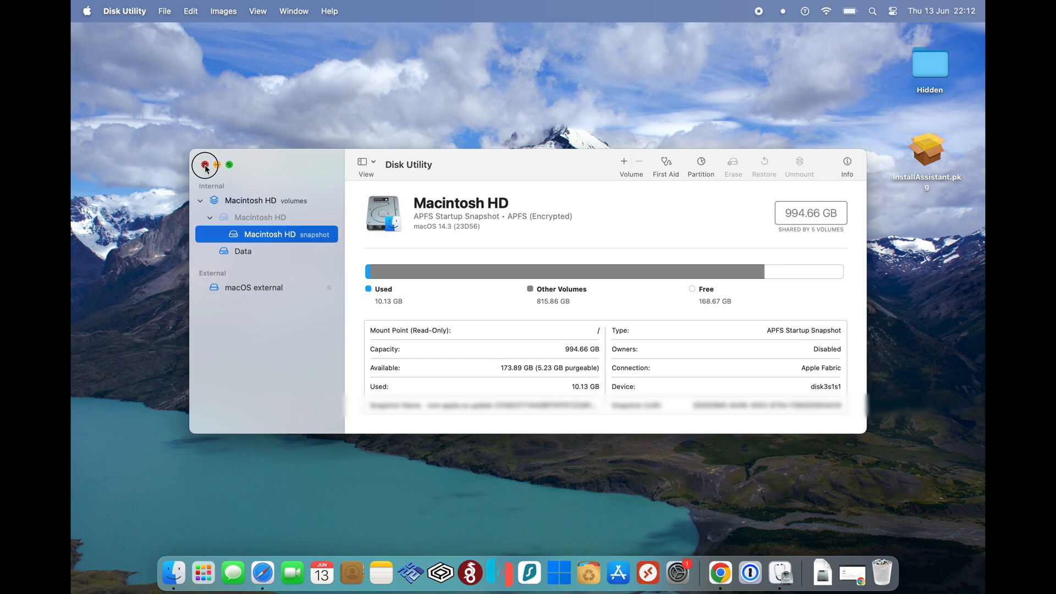
pyautogui.click(205, 164)
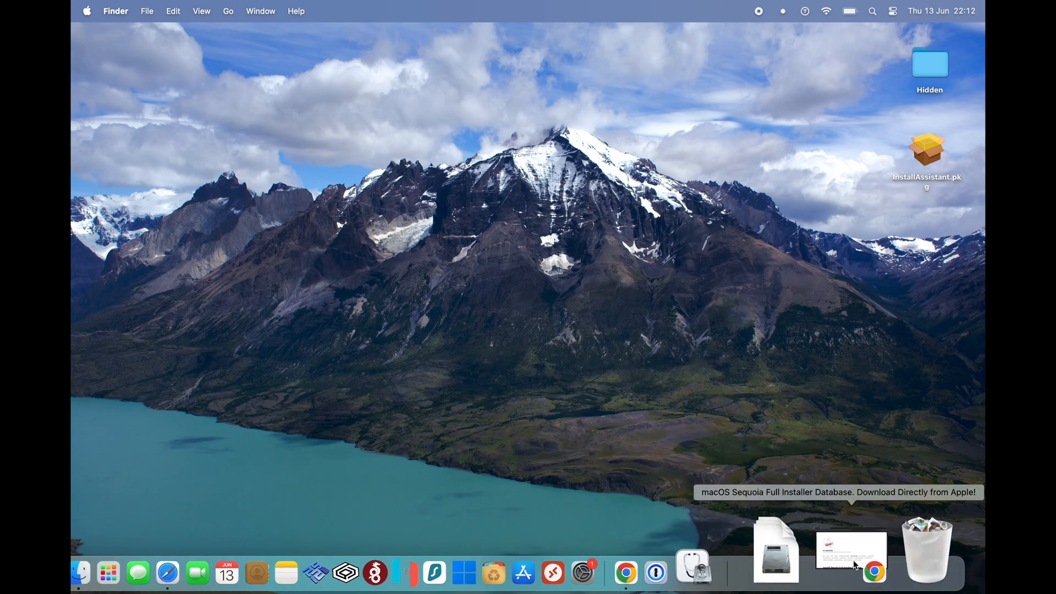
# - Copy the InstallAssistant.pkg link from the Sequoia installer table, load it in the address bar, and close the tab
pyautogui.click(850, 550)
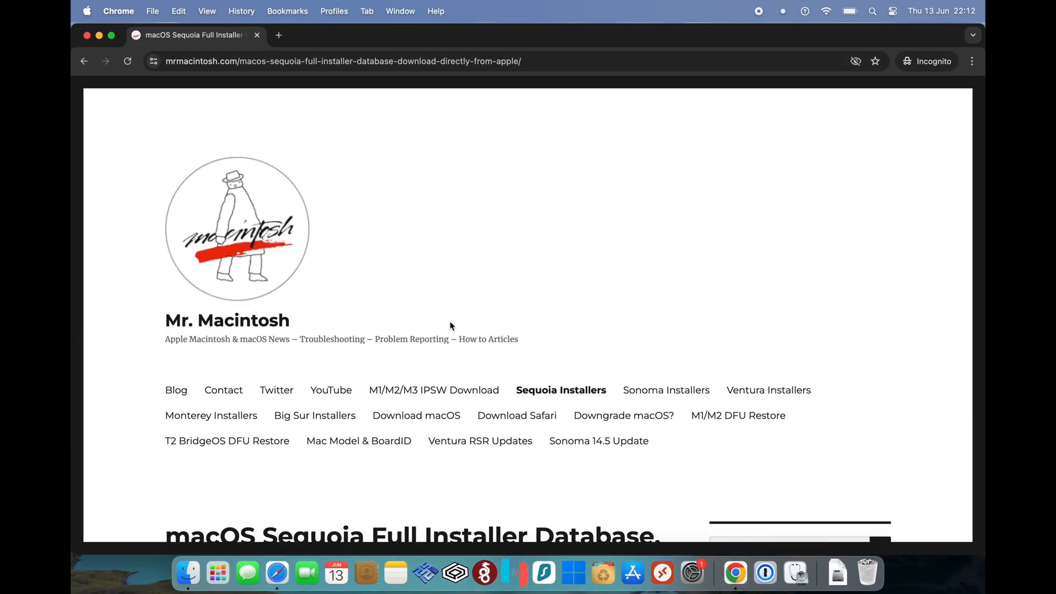
pyautogui.scroll(-3)
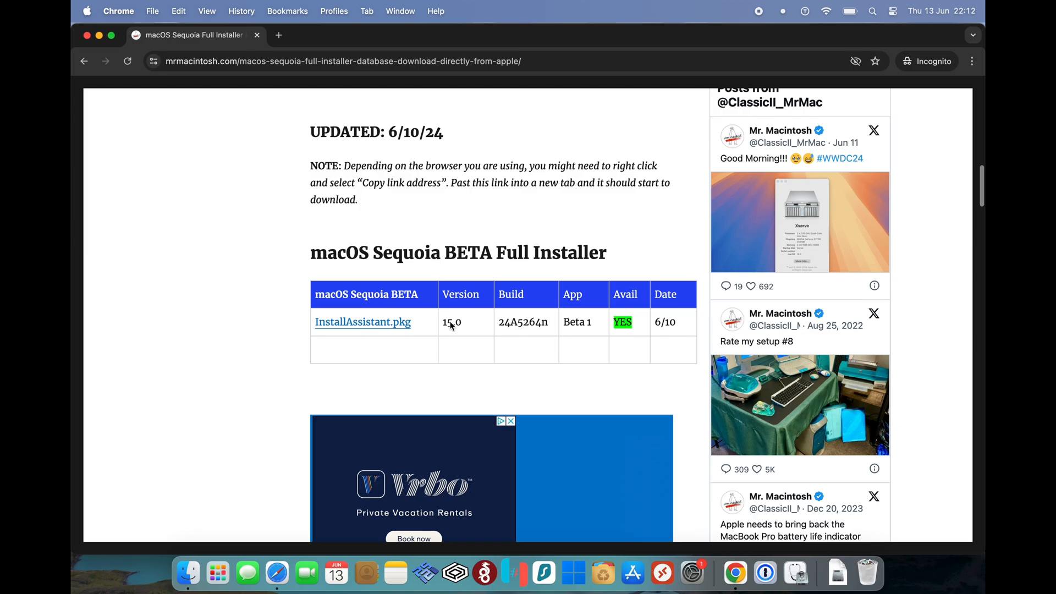
pyautogui.scroll(-3)
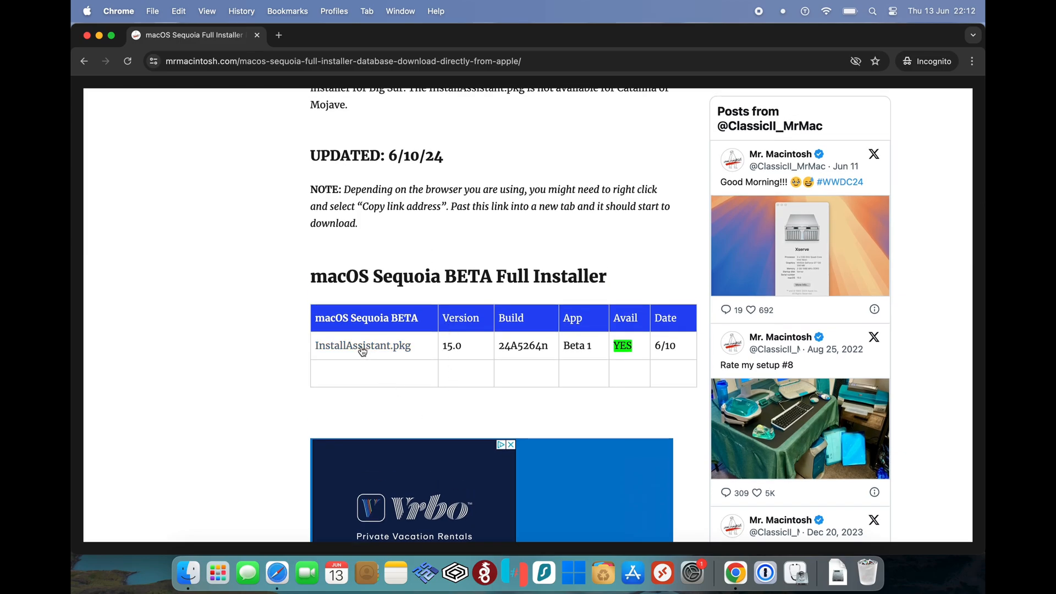
pyautogui.rightClick(362, 345)
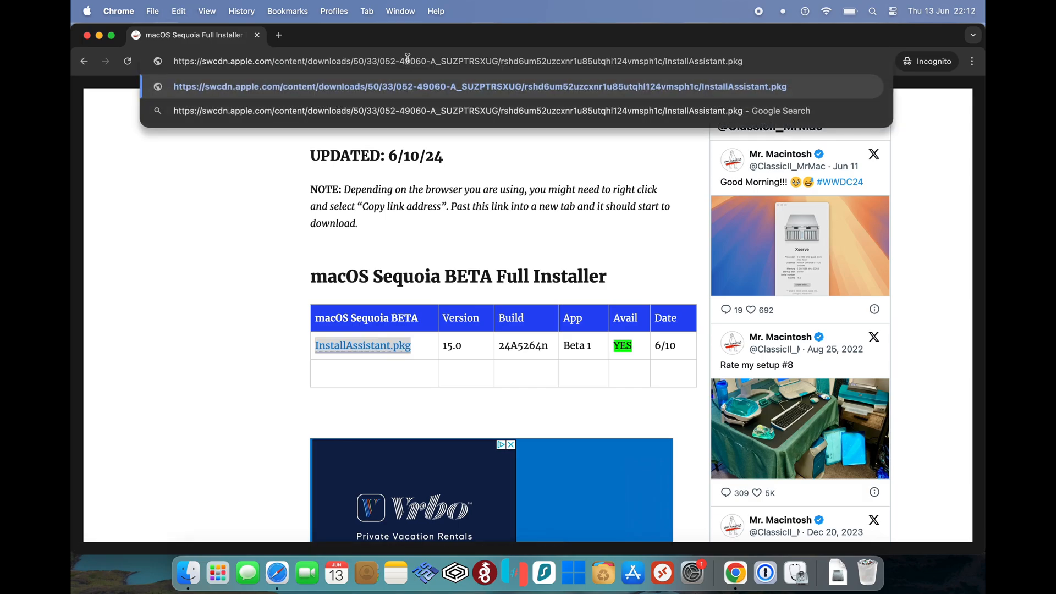
pyautogui.click(228, 220)
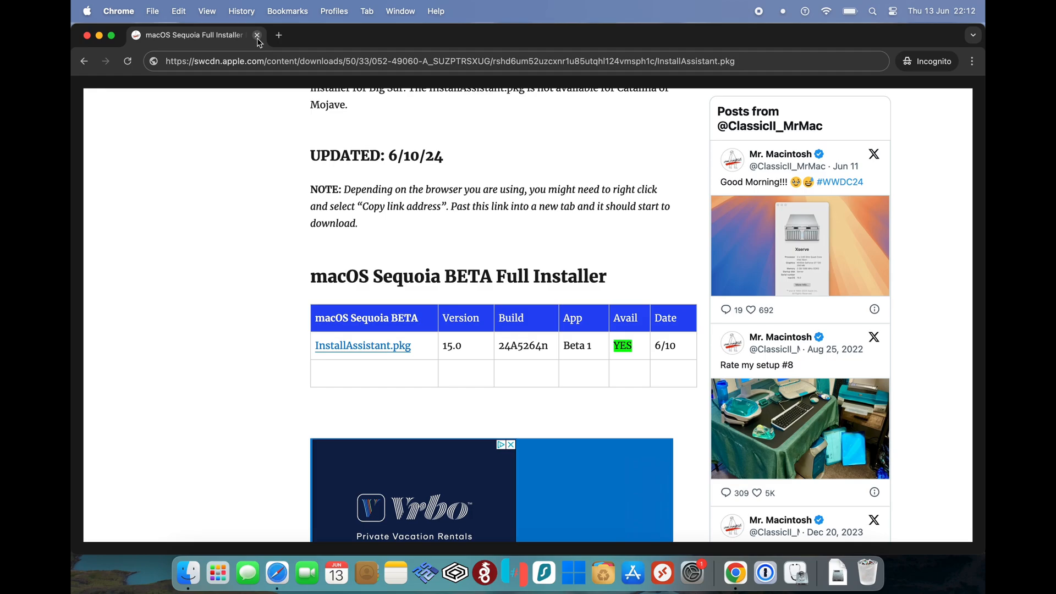
pyautogui.click(256, 34)
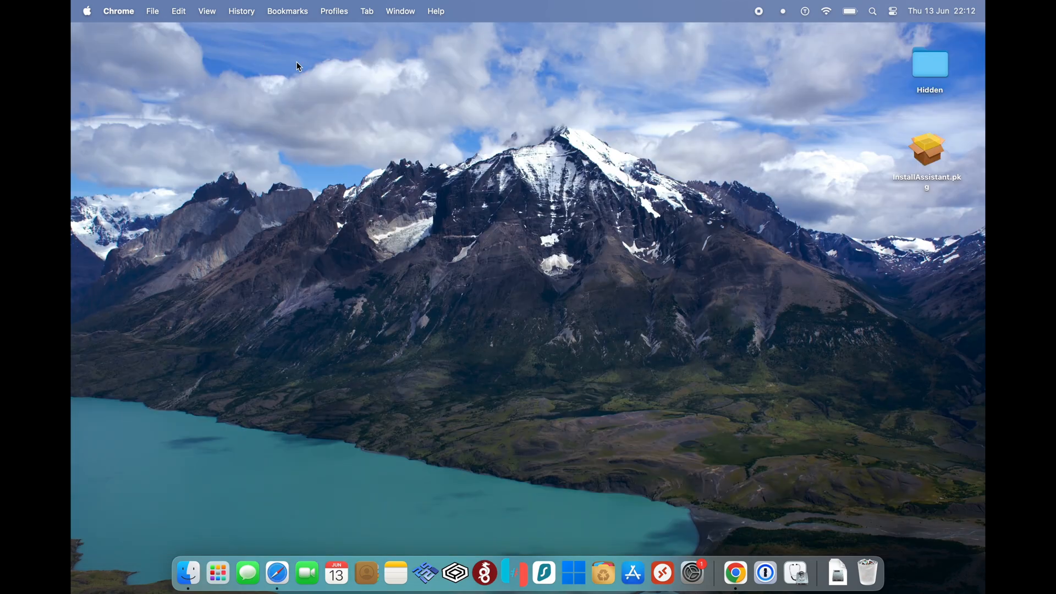
# - Run InstallAssistant.pkg through a standard install on Macintosh HD, authorising with the password, and close it
pyautogui.doubleClick(928, 150)
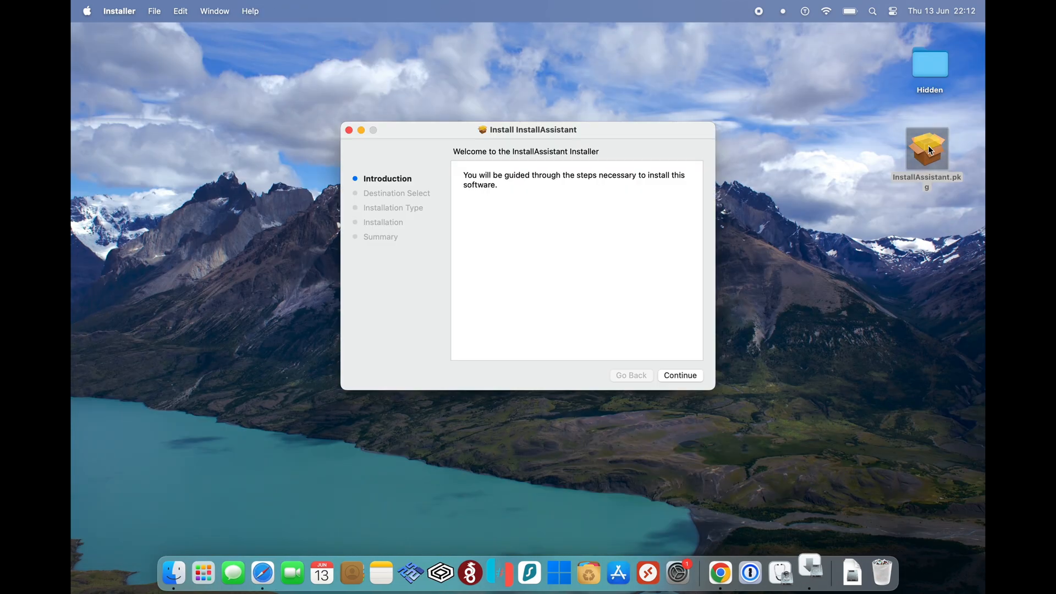
pyautogui.click(680, 375)
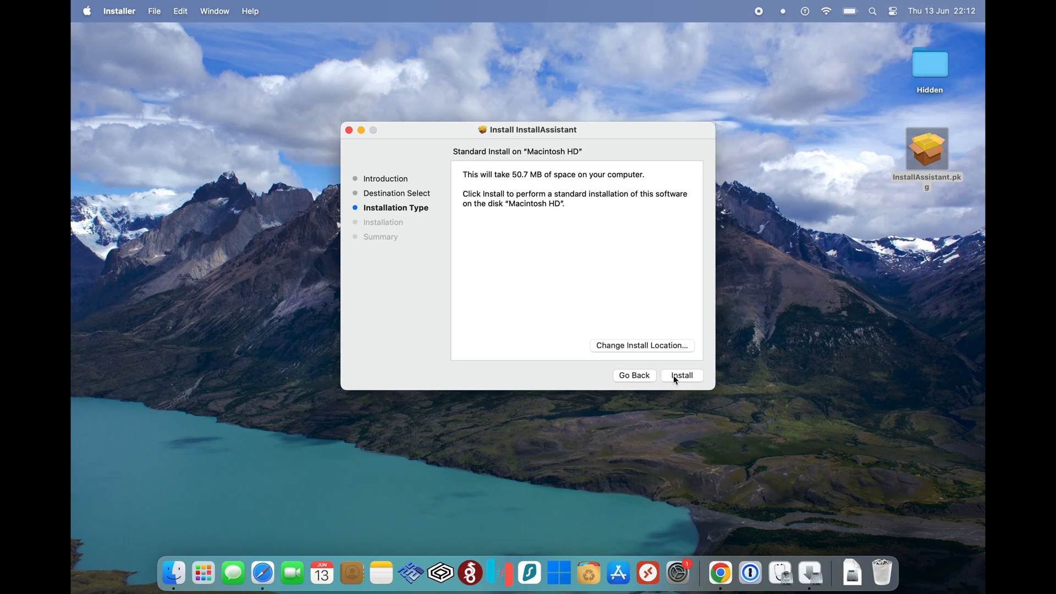
pyautogui.click(681, 376)
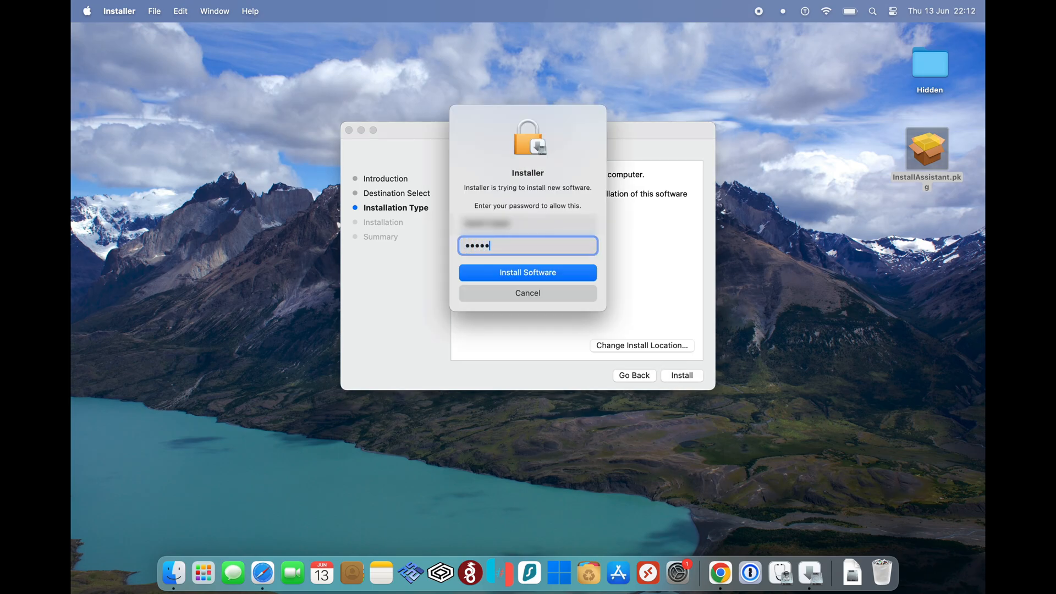
pyautogui.click(527, 272)
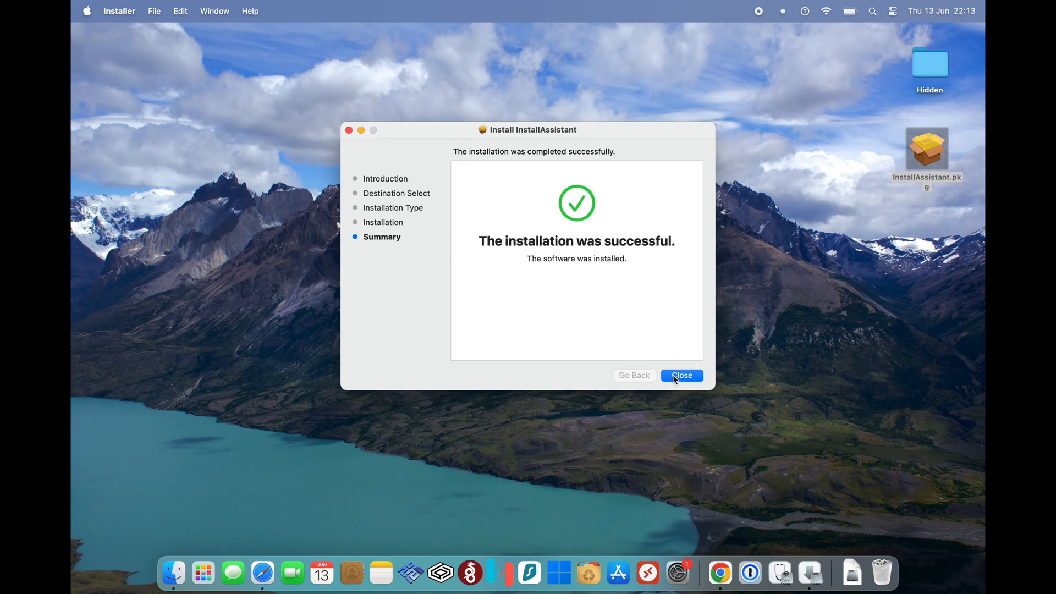
pyautogui.click(681, 375)
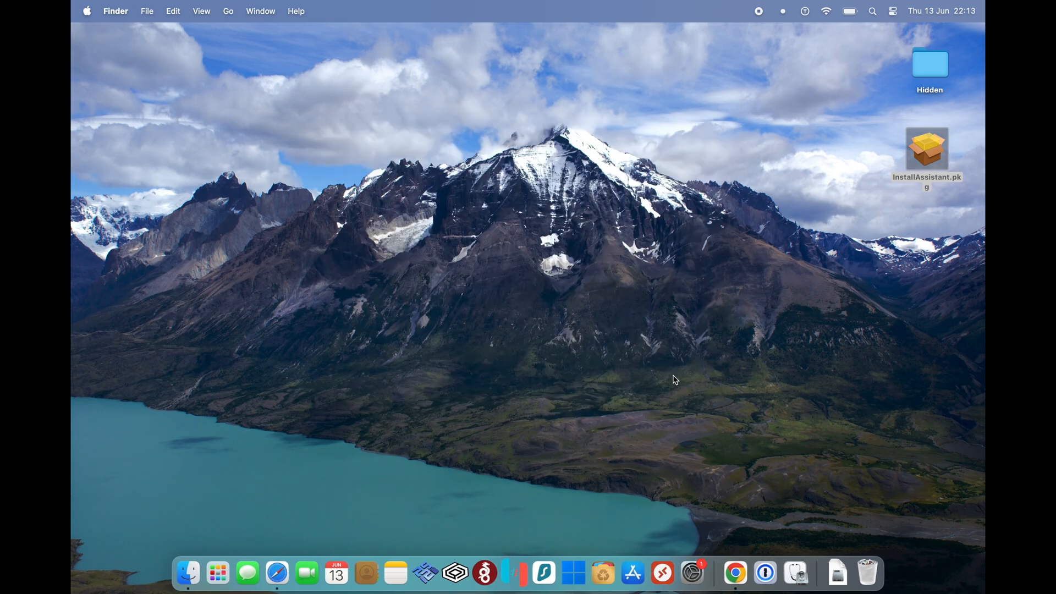
# - Launch Install macOS 15 beta, pass the welcome screen and agree to the license
pyautogui.click(927, 149)
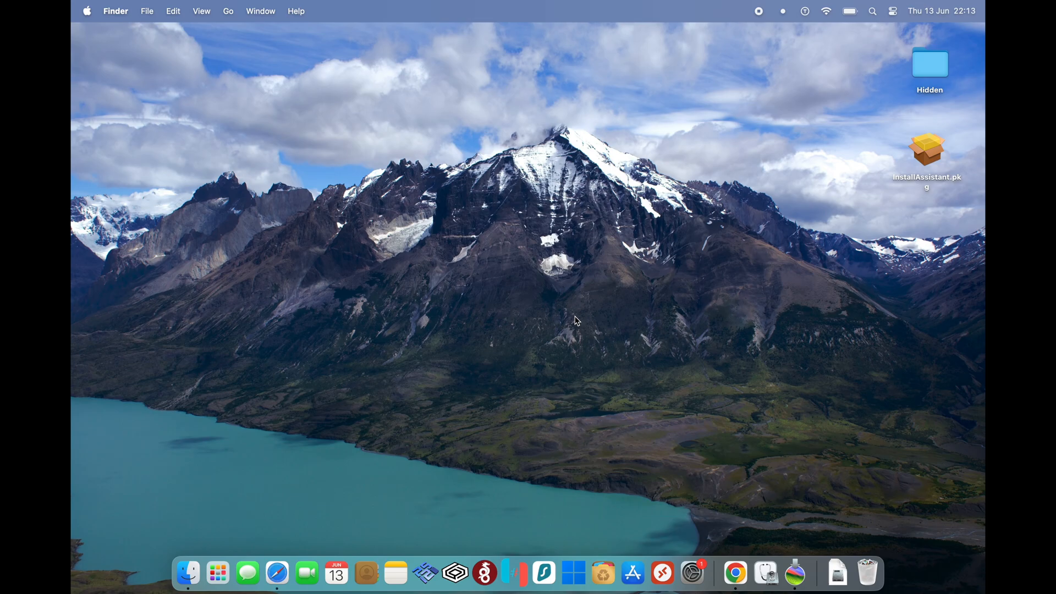
pyautogui.doubleClick(927, 149)
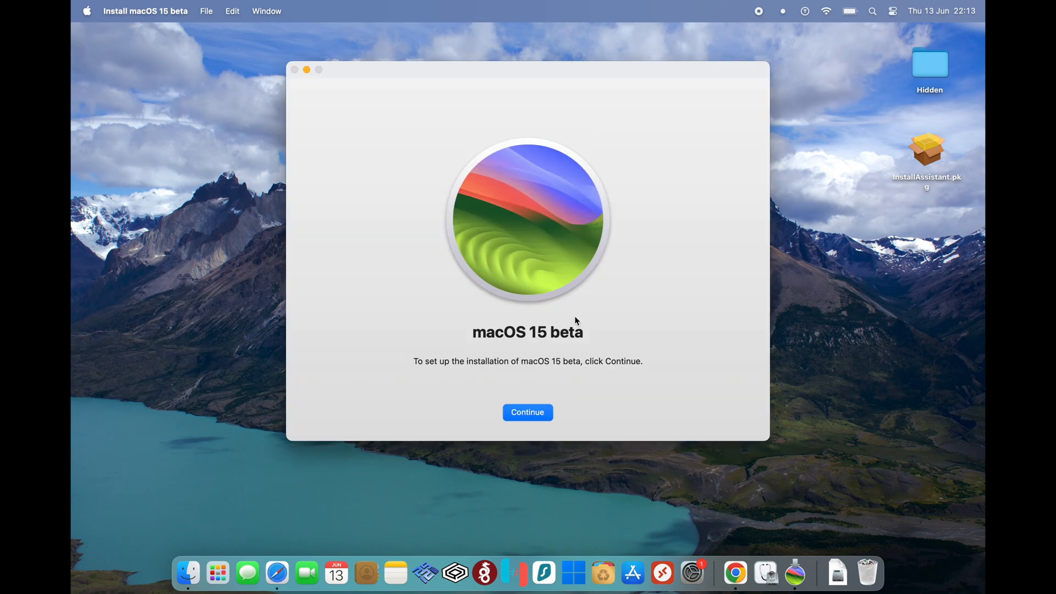
pyautogui.click(527, 412)
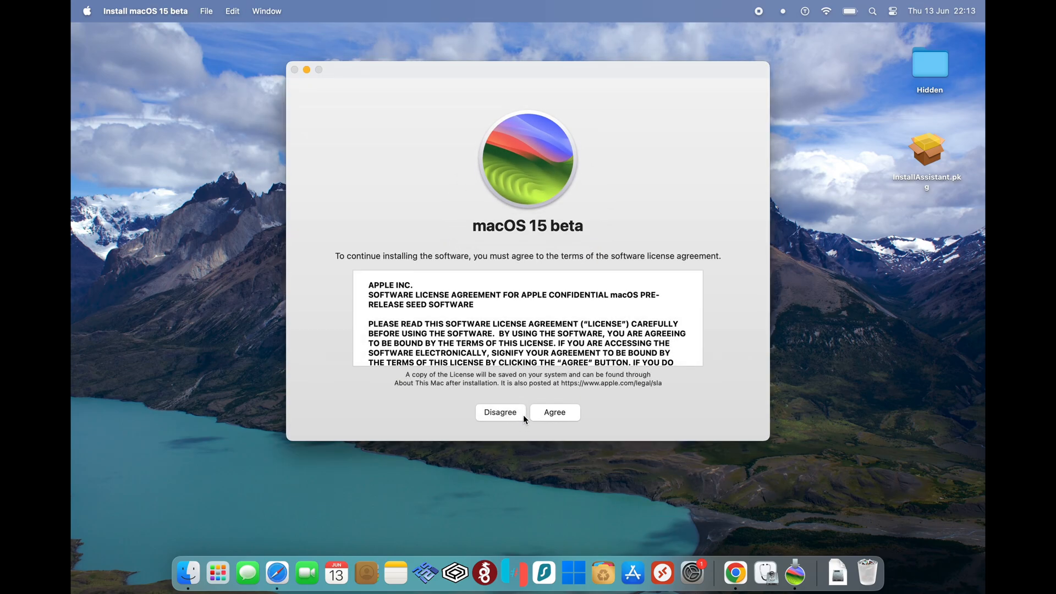
pyautogui.click(554, 413)
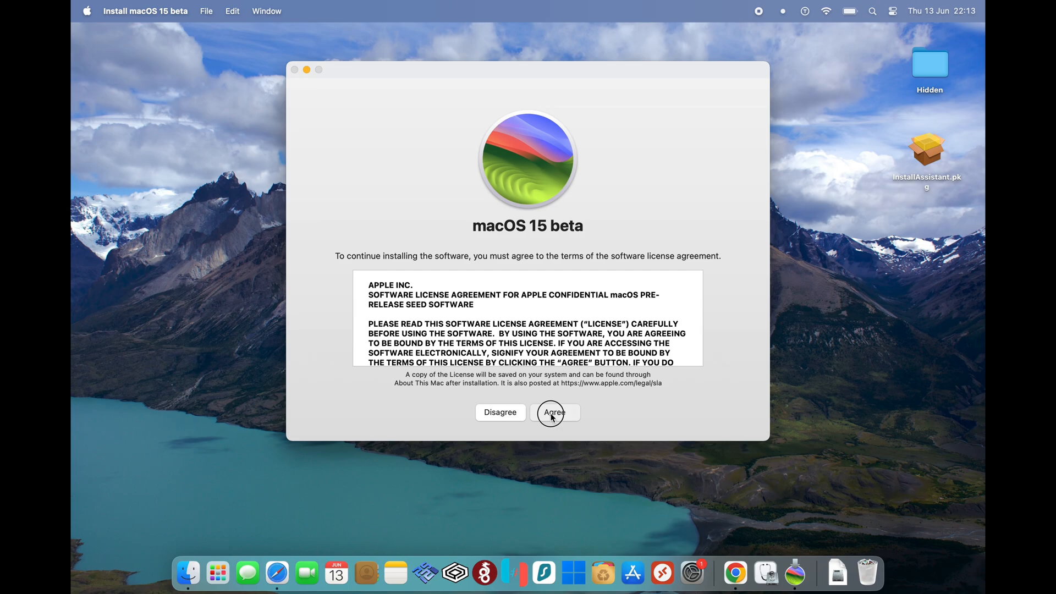
pyautogui.click(553, 413)
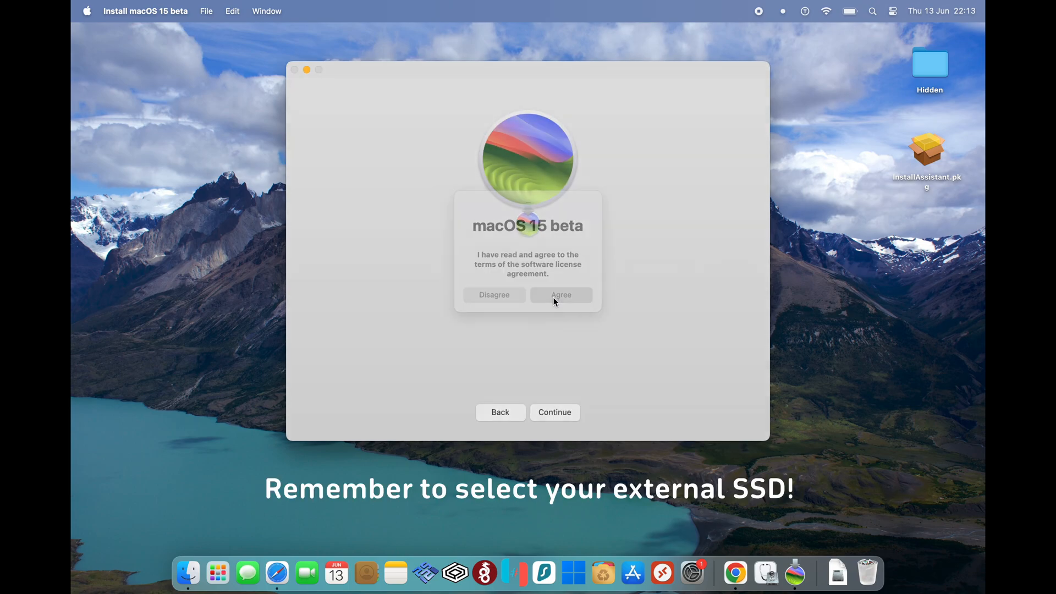
# - Confirm the license, choose 'macOS external' as the target and untick copying account settings
pyautogui.click(560, 295)
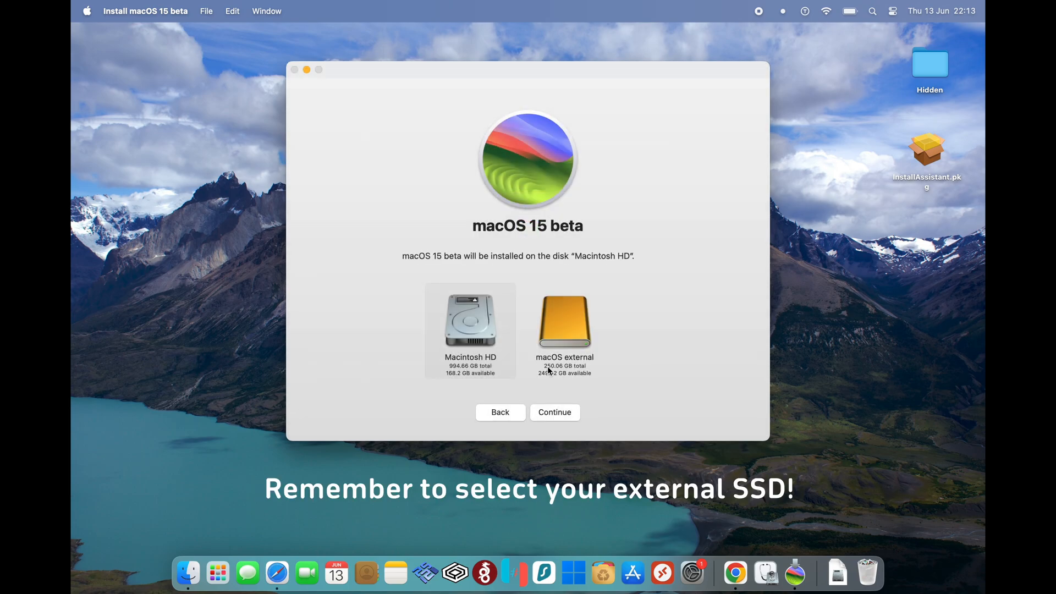
pyautogui.click(564, 330)
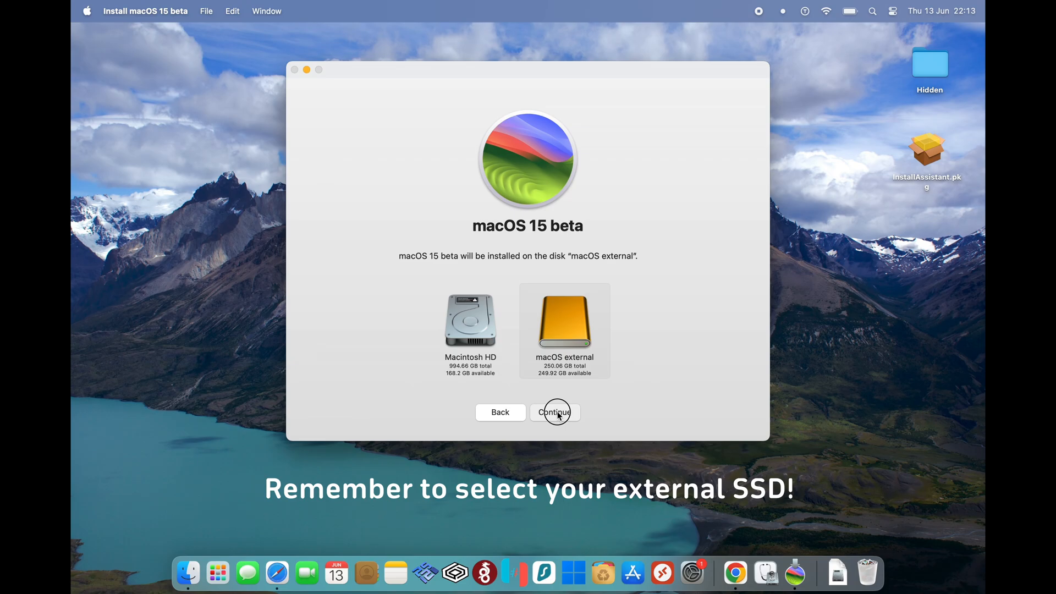
pyautogui.click(555, 412)
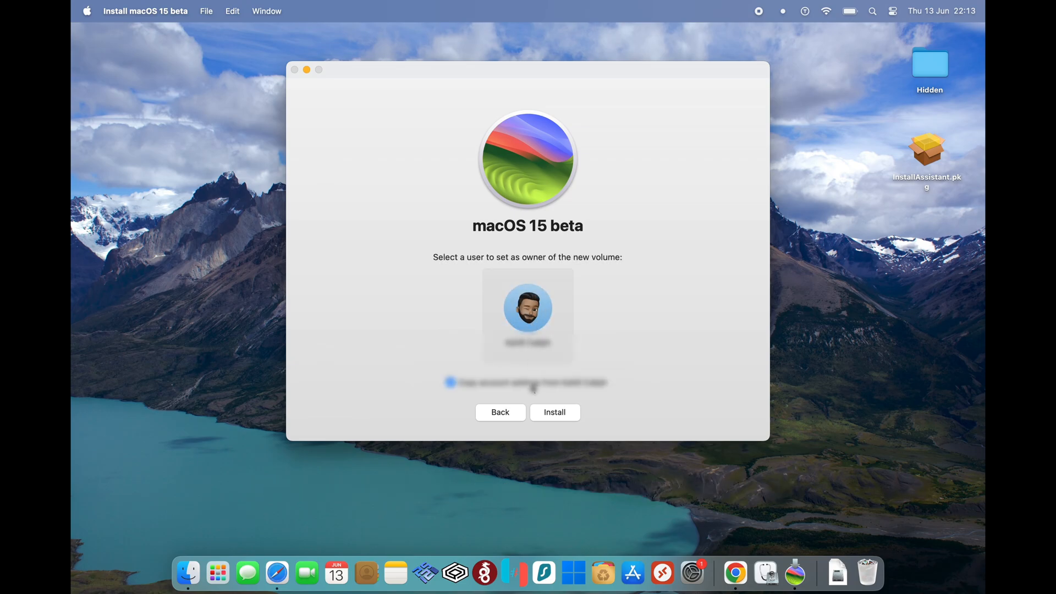
pyautogui.click(555, 411)
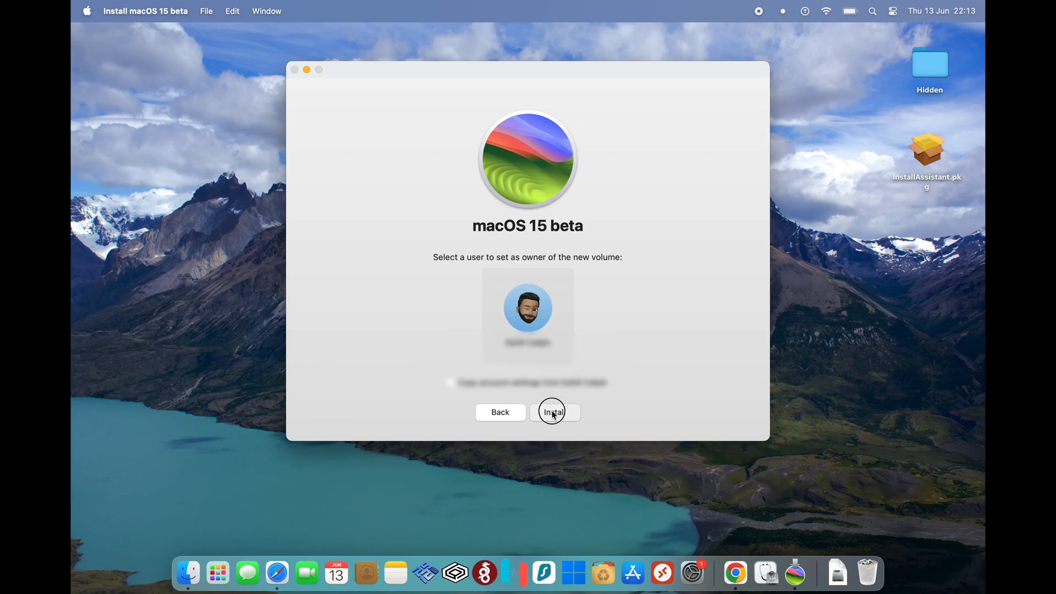
# - Start the install, continue without a power source and unlock it with the owner password
pyautogui.click(554, 412)
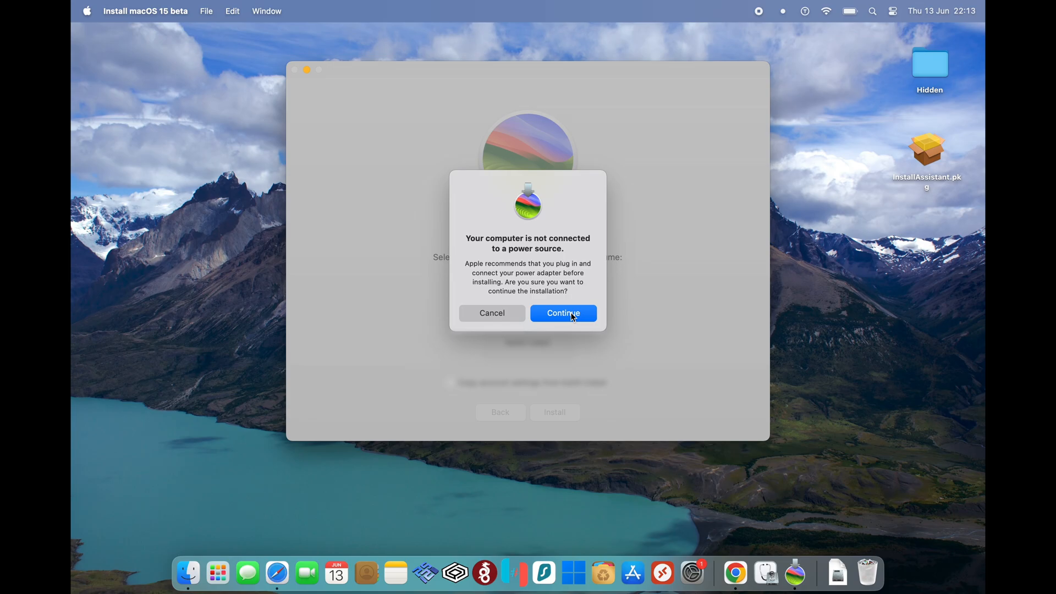
pyautogui.click(562, 312)
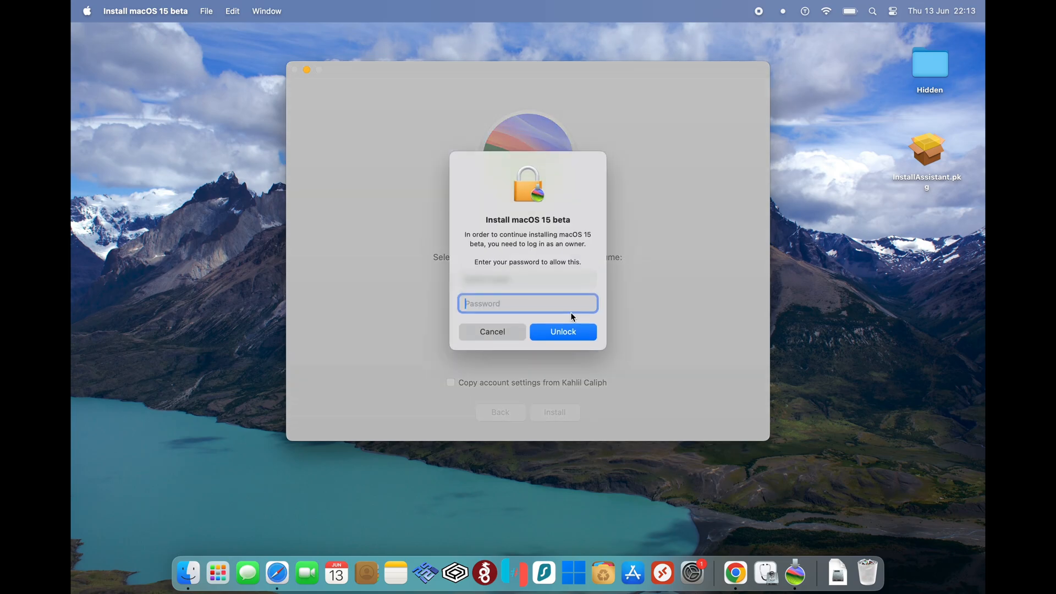
pyautogui.write('password')
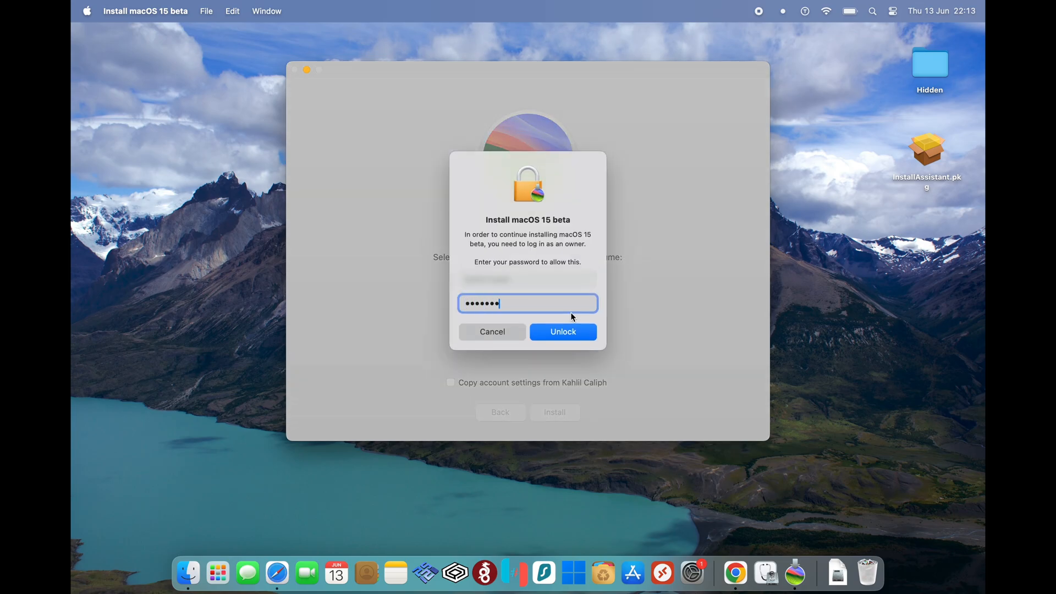
pyautogui.click(563, 331)
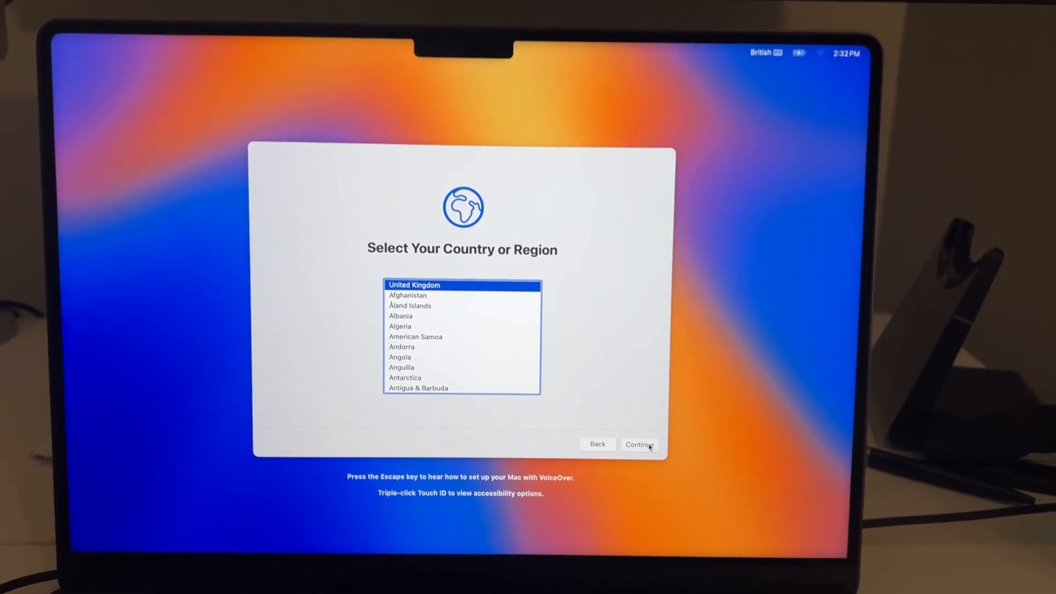
# - Keep United Kingdom, skip accessibility, continue past Wi‑Fi and decline Migration Assistant
pyautogui.click(638, 443)
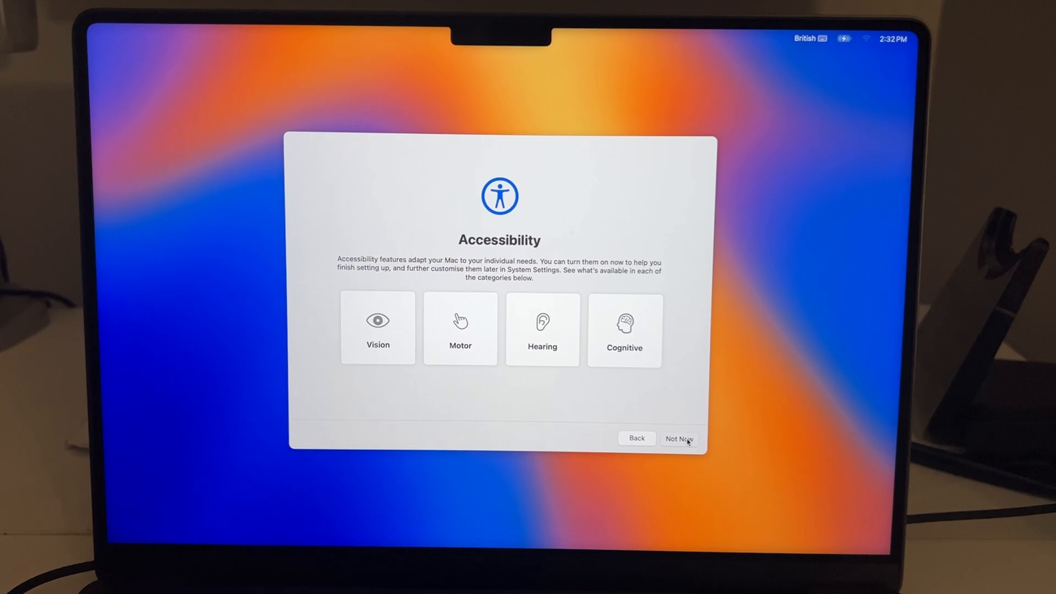
pyautogui.click(679, 439)
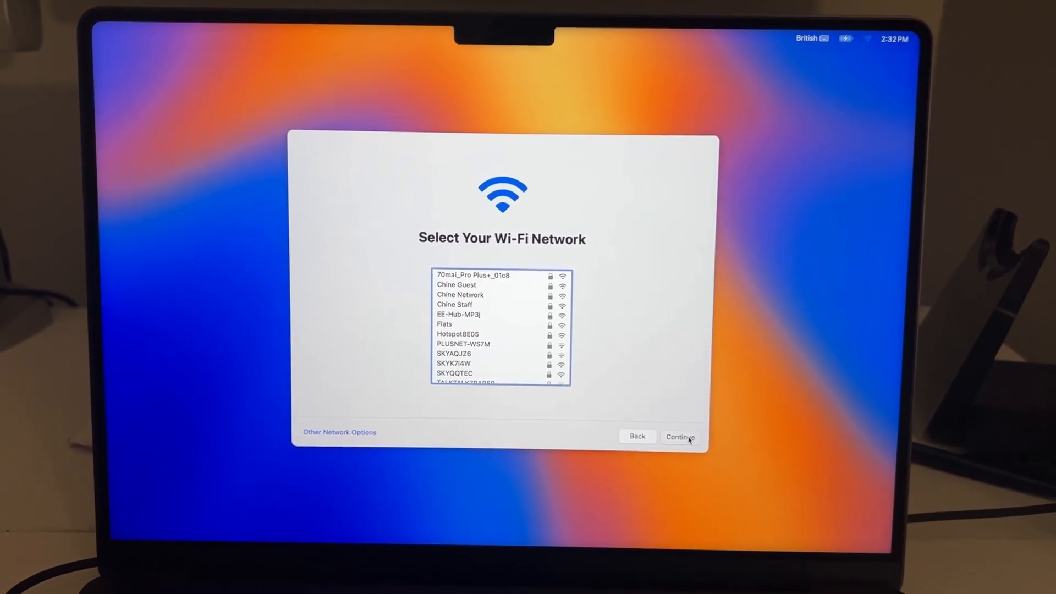
pyautogui.click(680, 437)
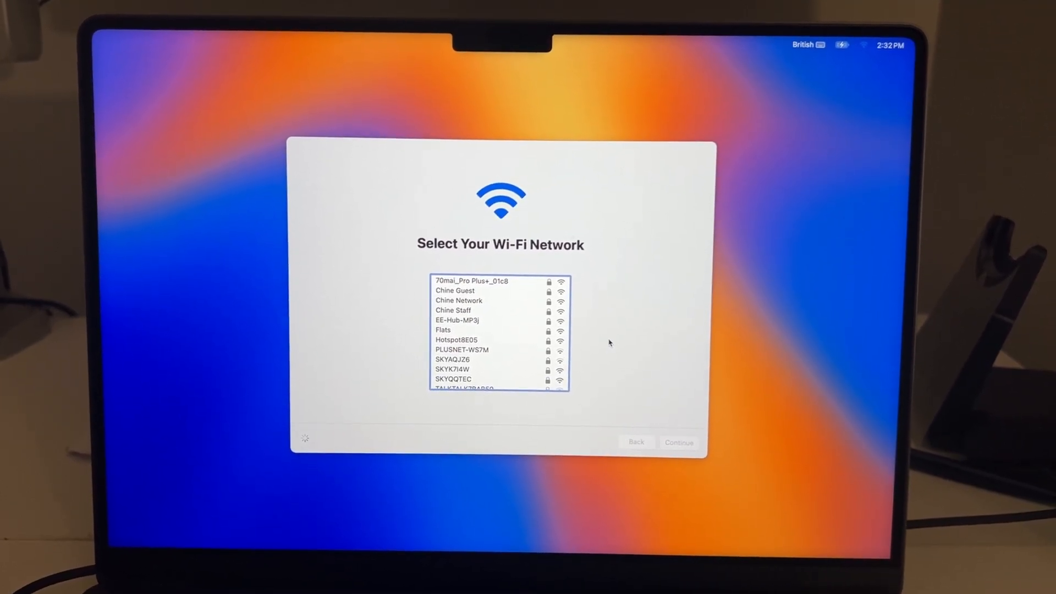
pyautogui.click(679, 442)
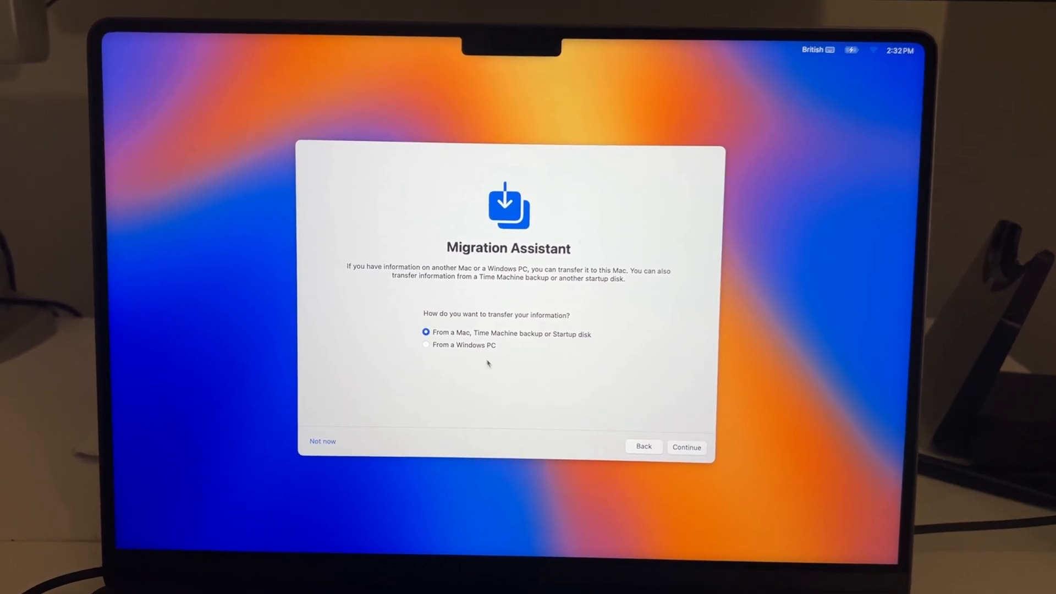
pyautogui.click(685, 448)
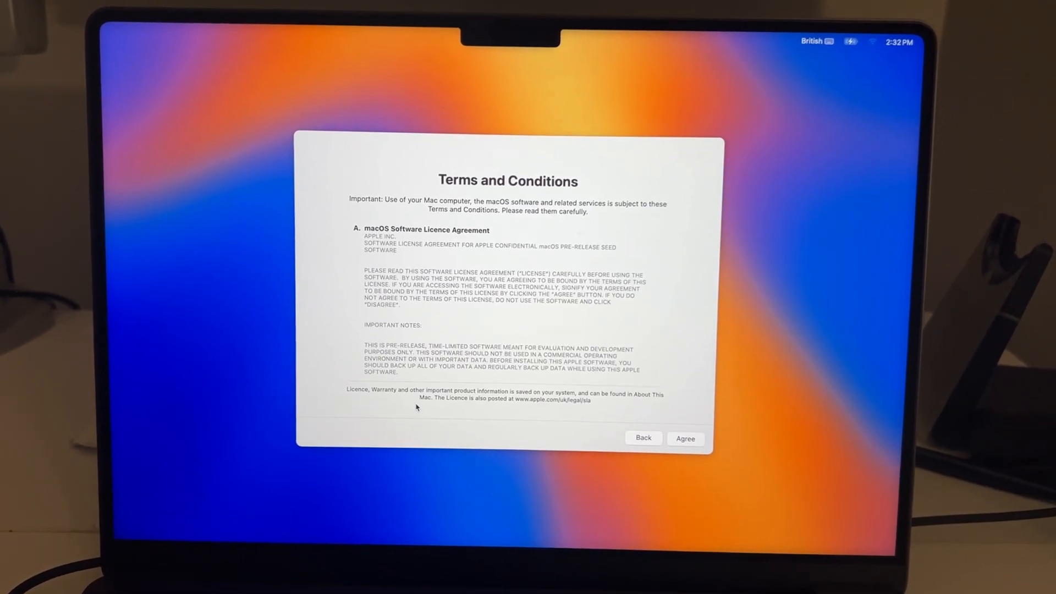